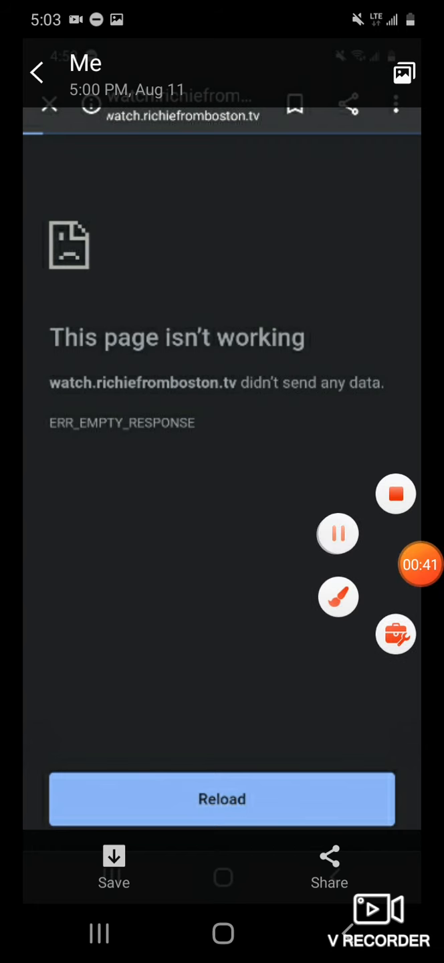
Step: Return to Chrome on richiefromboston.tv and scroll down to the sign-up prompt
{"action": "left_click", "coordinate": [222, 800]}
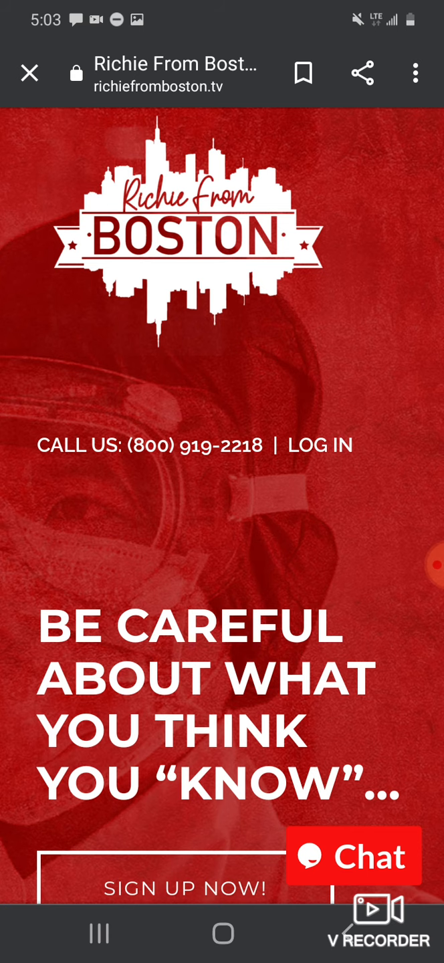
{"action": "scroll", "scroll_direction": "down", "scroll_amount": 3}
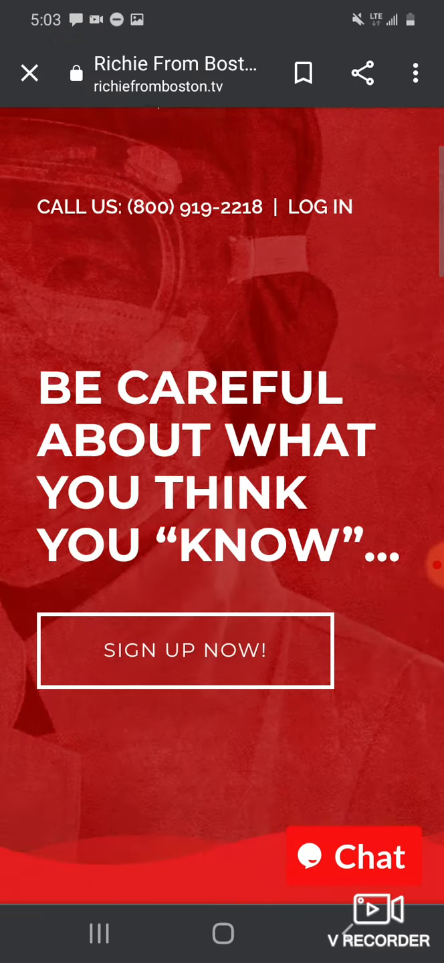